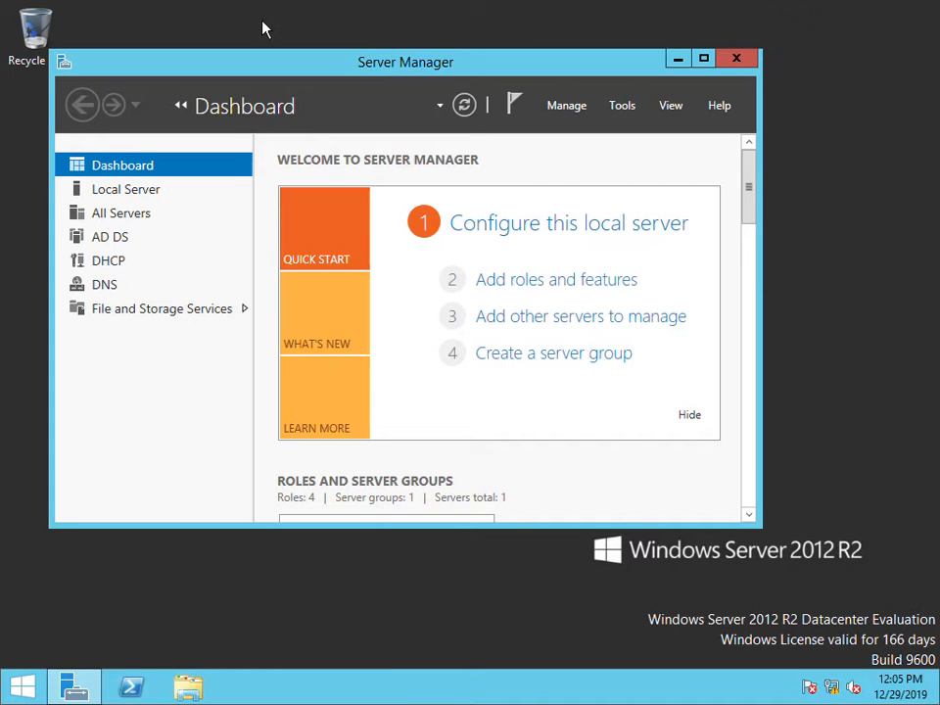
{"action": "mouse_move", "coordinate": [605, 133]}
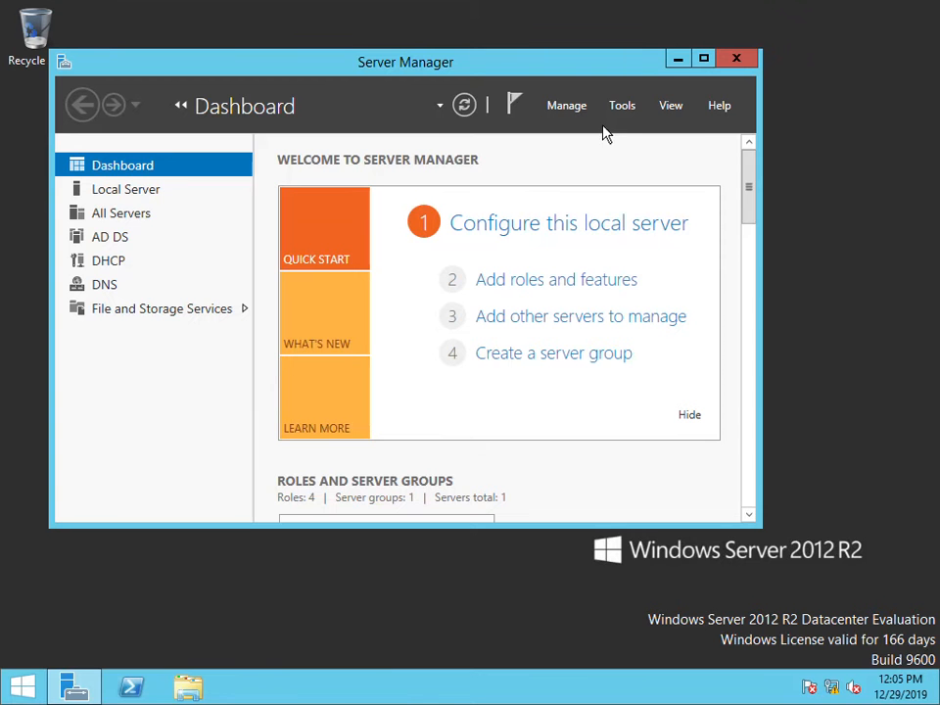
Launch Active Directory Users and Computers from Server Manager's Tools menu
{"action": "left_click", "coordinate": [623, 106]}
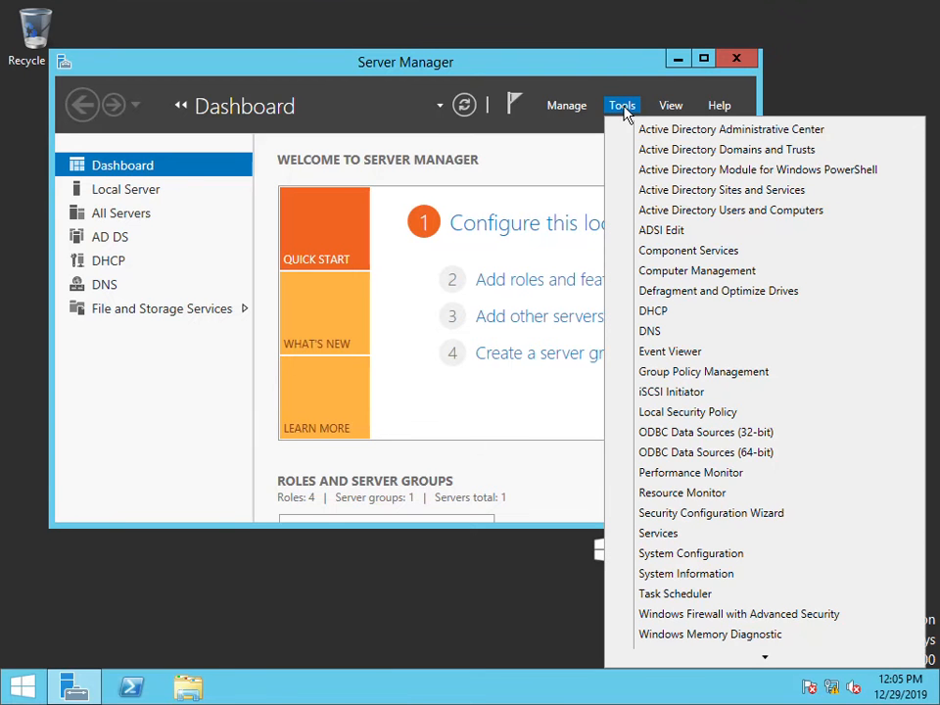
{"action": "left_click", "coordinate": [622, 106]}
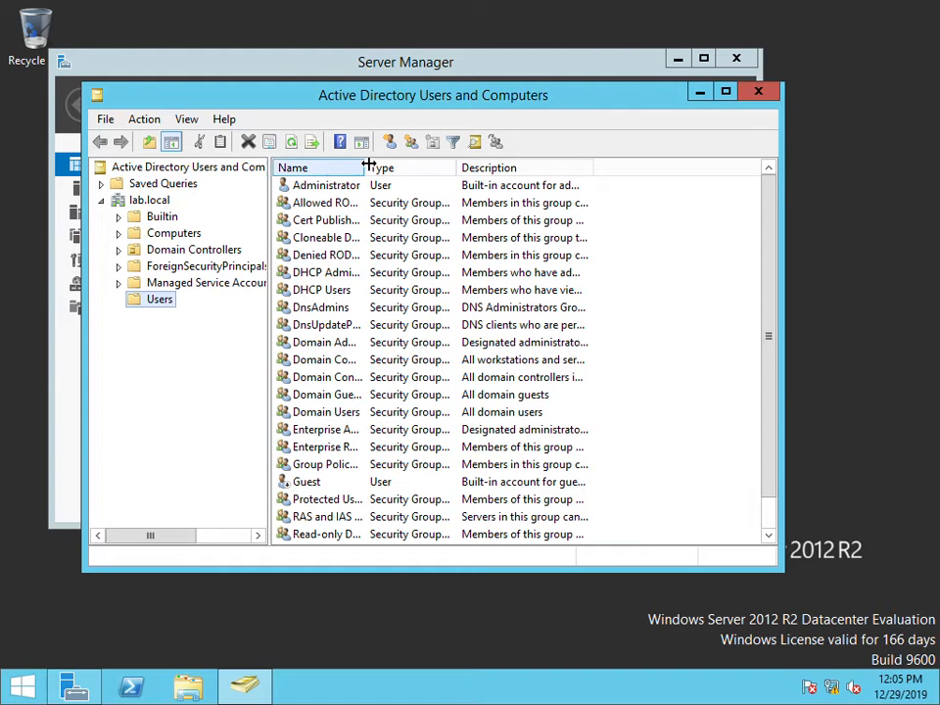
{"action": "mouse_move", "coordinate": [390, 140]}
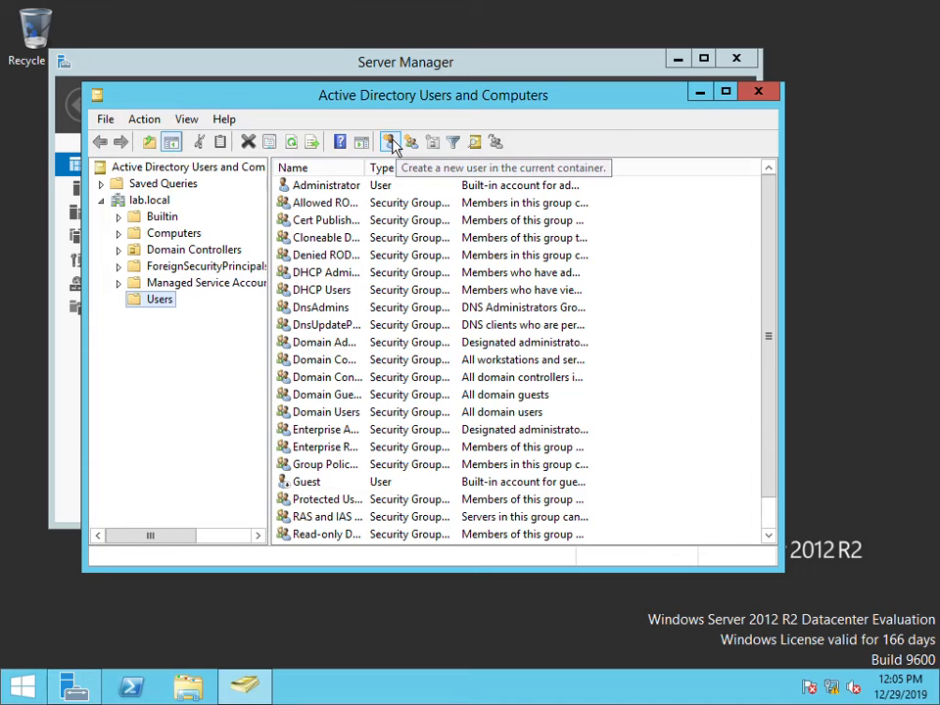
Fill a new user in Users with first name Anakin, last name Skywalker, logon name Anakin.Skywalker
{"action": "left_click", "coordinate": [390, 141]}
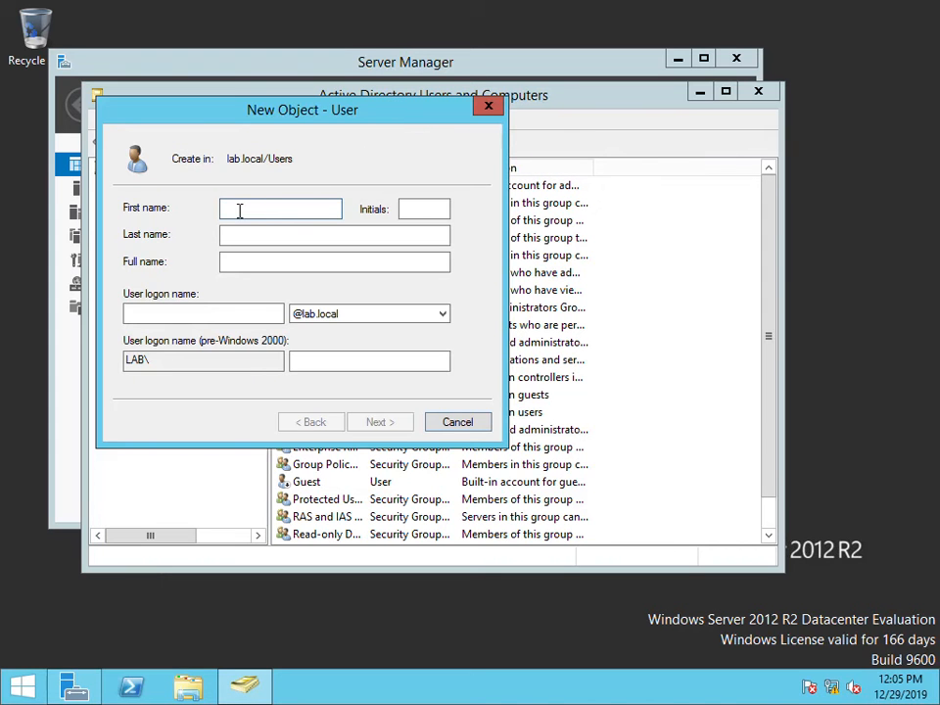
{"action": "type", "text": "An"}
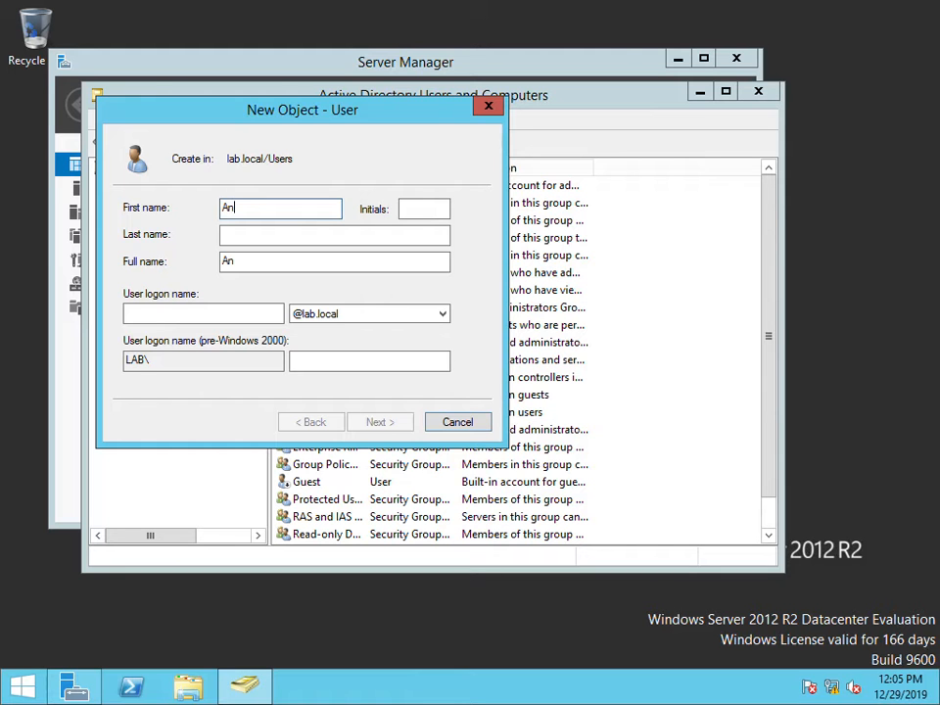
{"action": "type", "text": "akin"}
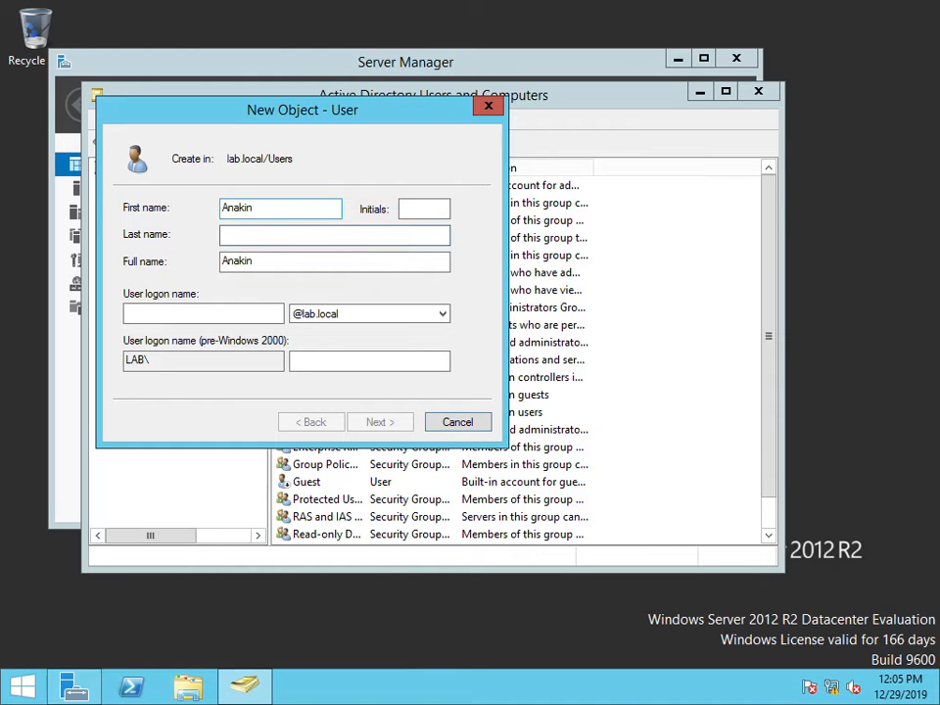
{"action": "type", "text": "Skywalke"}
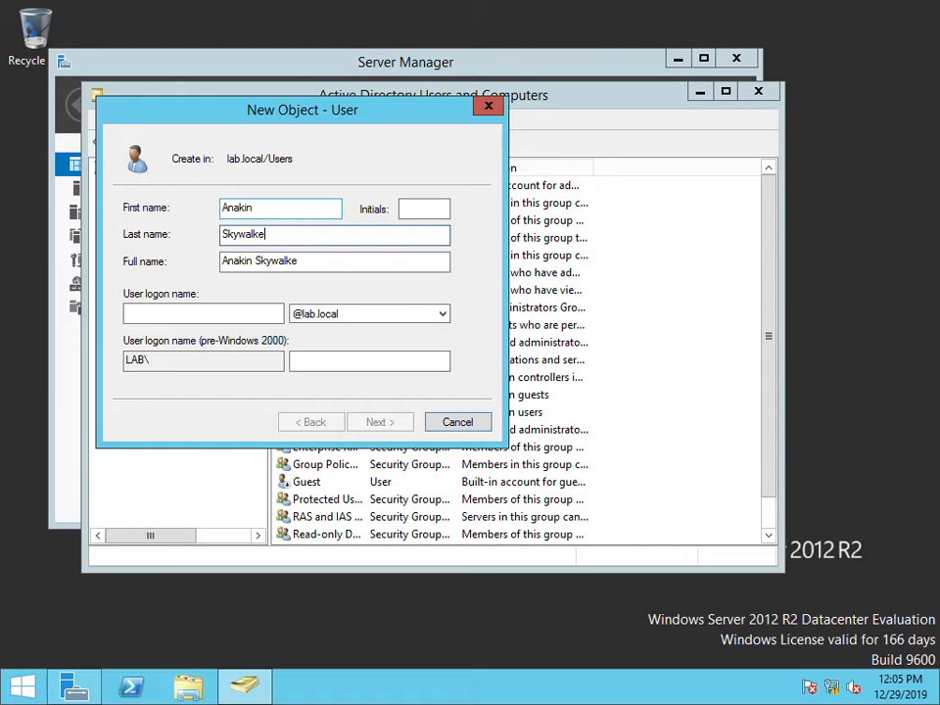
{"action": "type", "text": "r"}
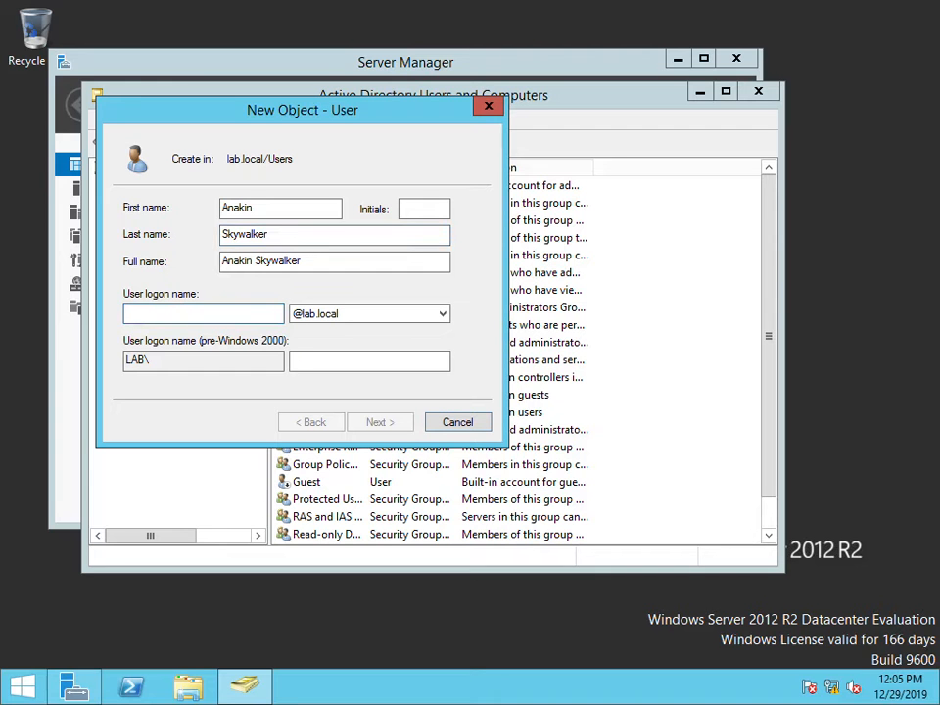
{"action": "type", "text": "Anakin.Sk"}
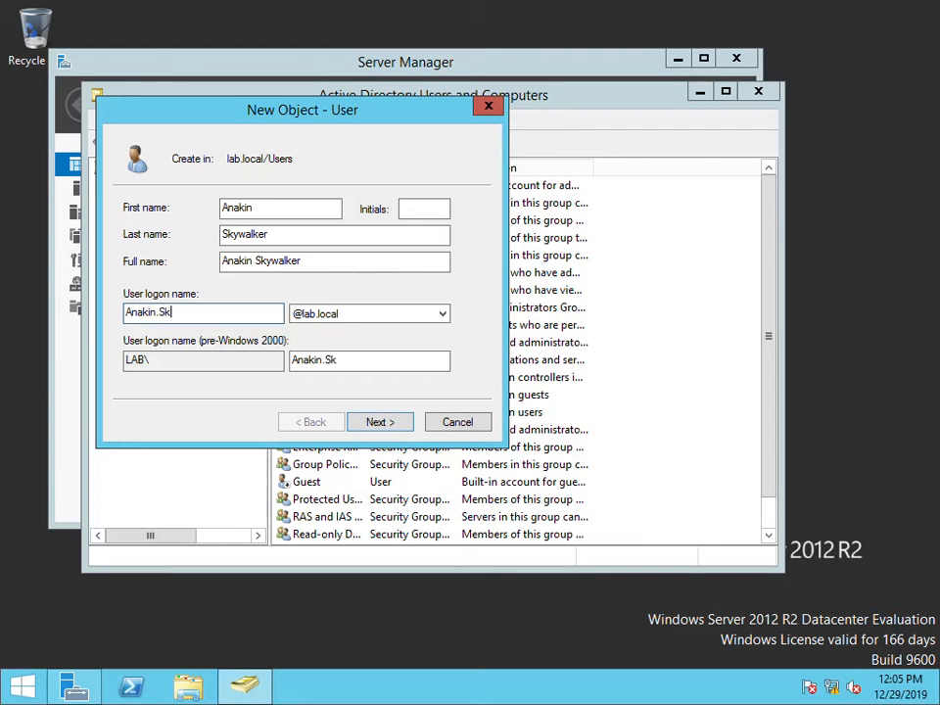
{"action": "type", "text": "ywalker"}
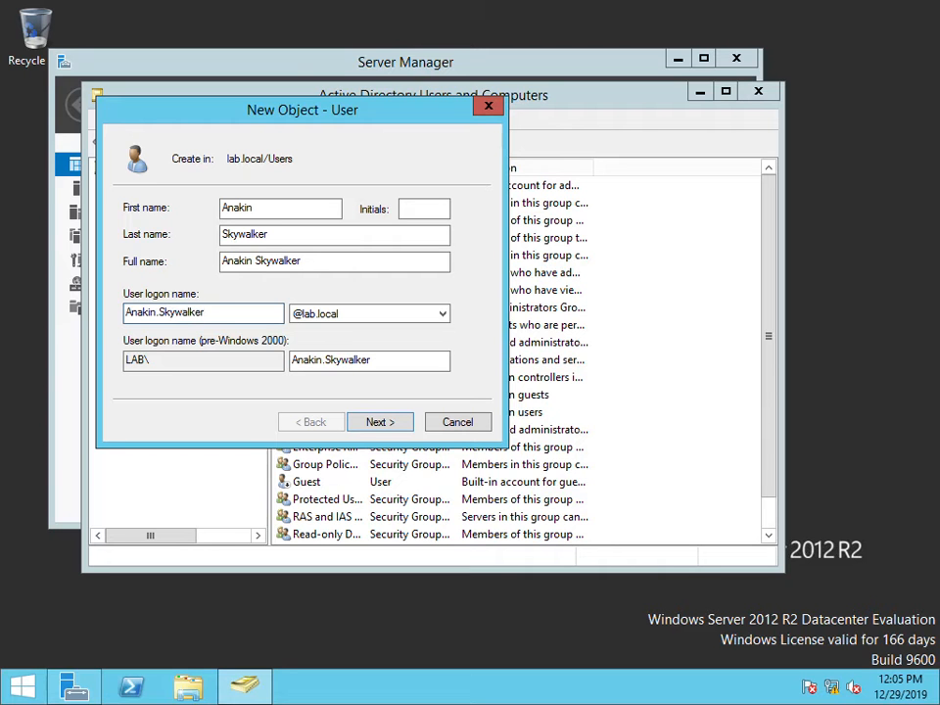
{"action": "left_click", "coordinate": [204, 311]}
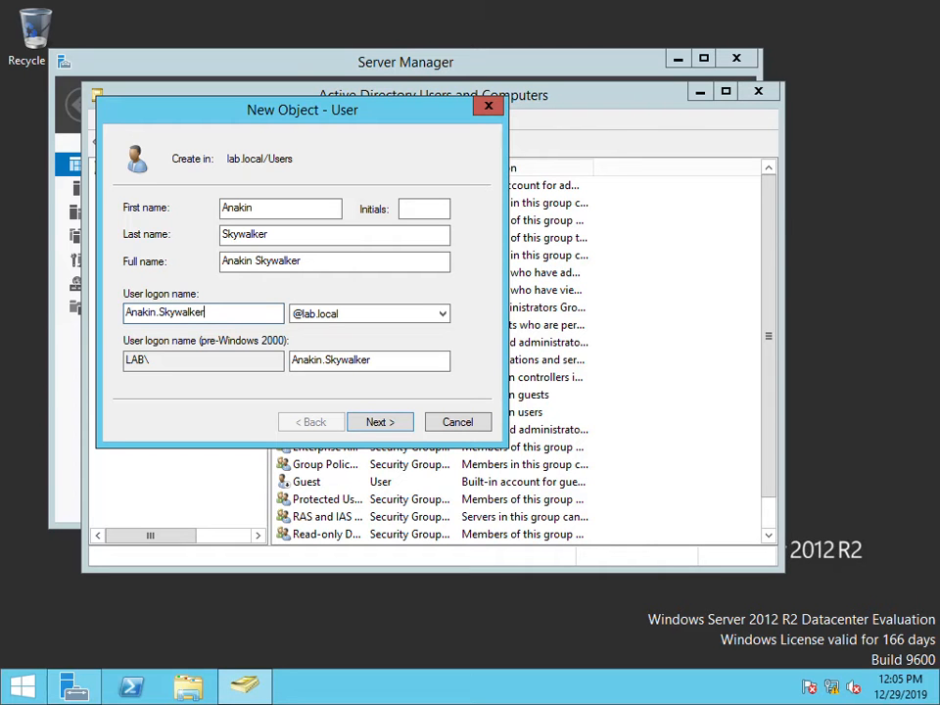
{"action": "mouse_move", "coordinate": [246, 345]}
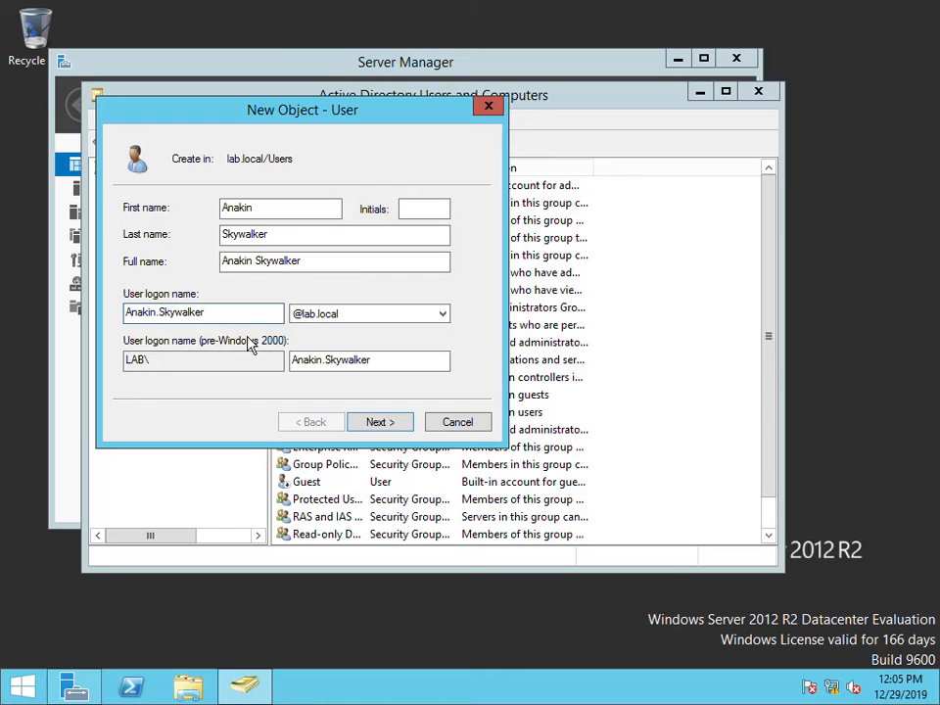
Set the password to never expire without forced change at logon, and finish creating the account
{"action": "left_click", "coordinate": [380, 421]}
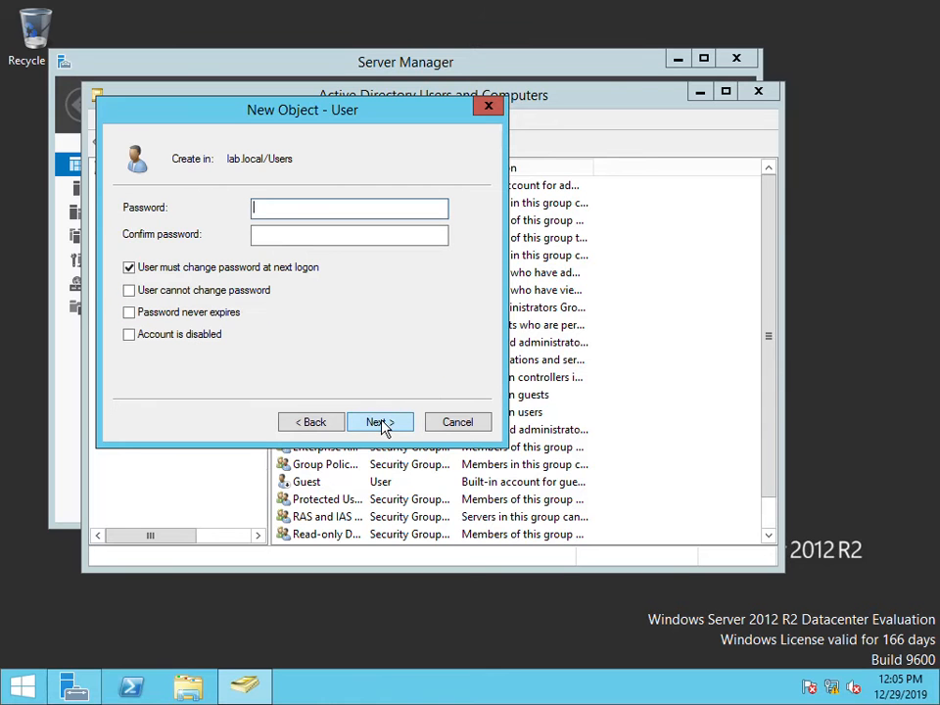
{"action": "mouse_move", "coordinate": [262, 361]}
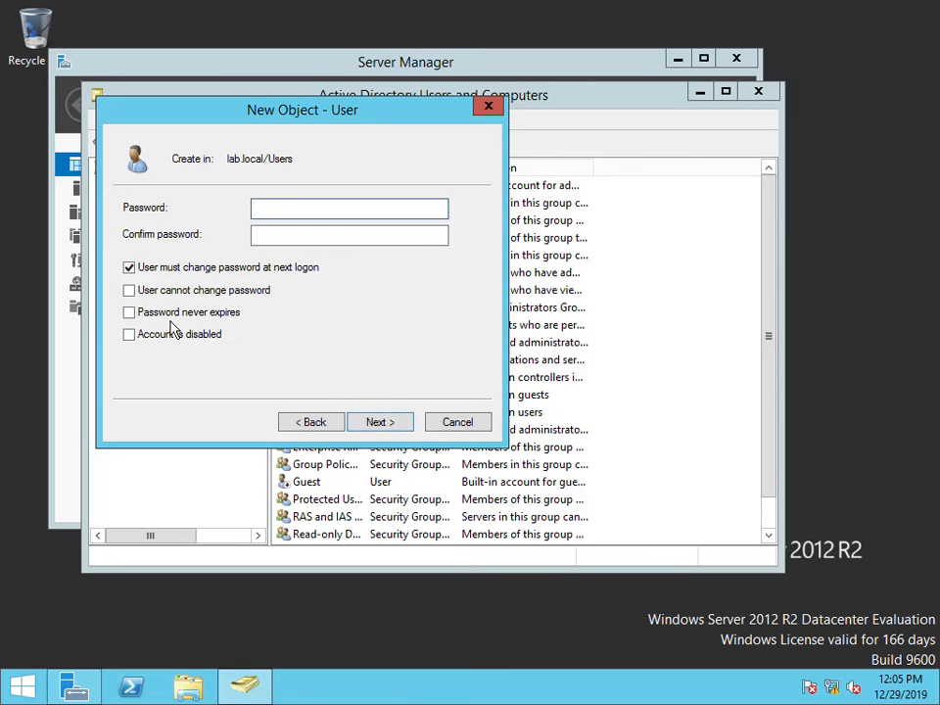
{"action": "left_click", "coordinate": [129, 266]}
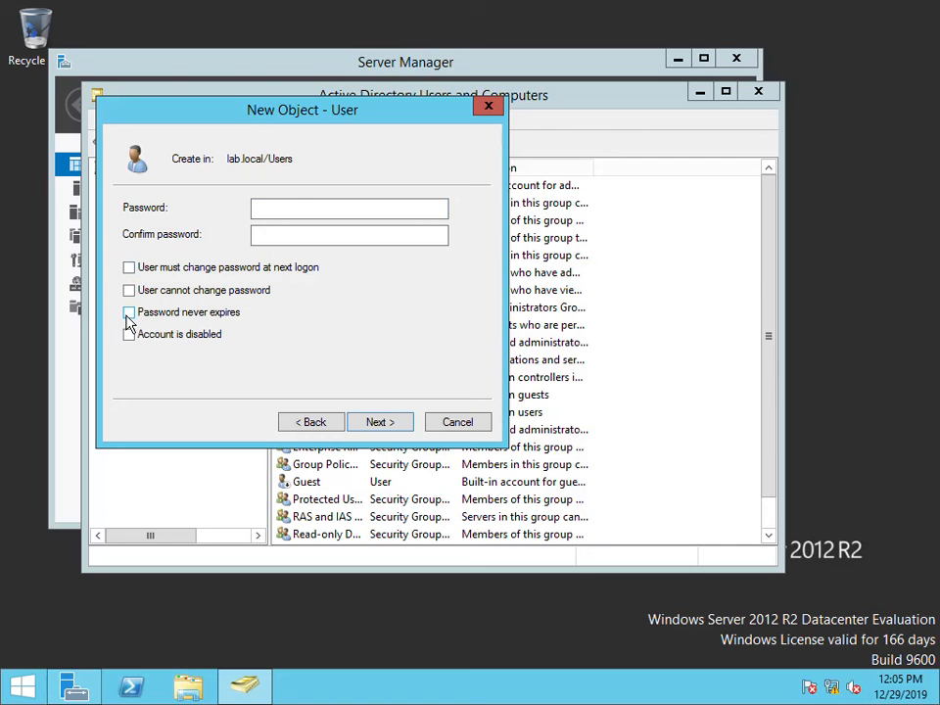
{"action": "left_click", "coordinate": [129, 311]}
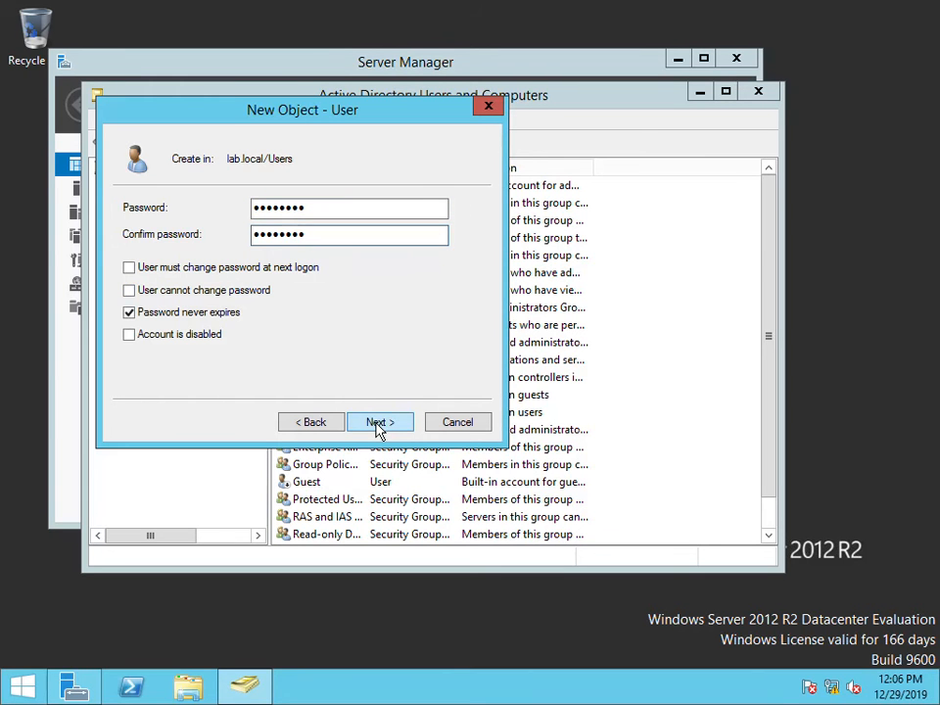
{"action": "left_click", "coordinate": [376, 423]}
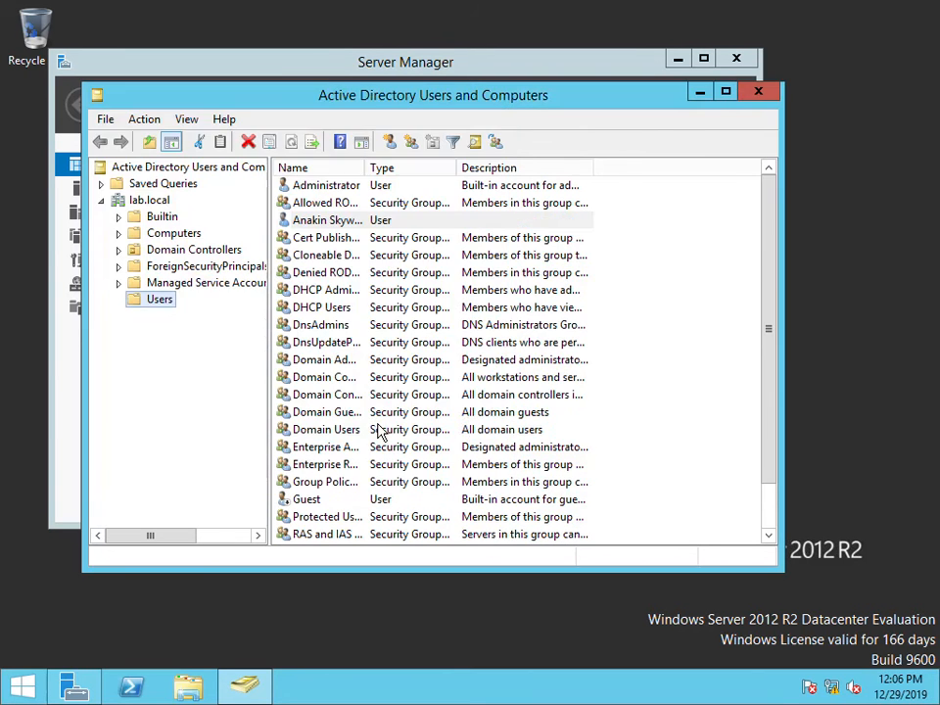
{"action": "mouse_move", "coordinate": [936, 360]}
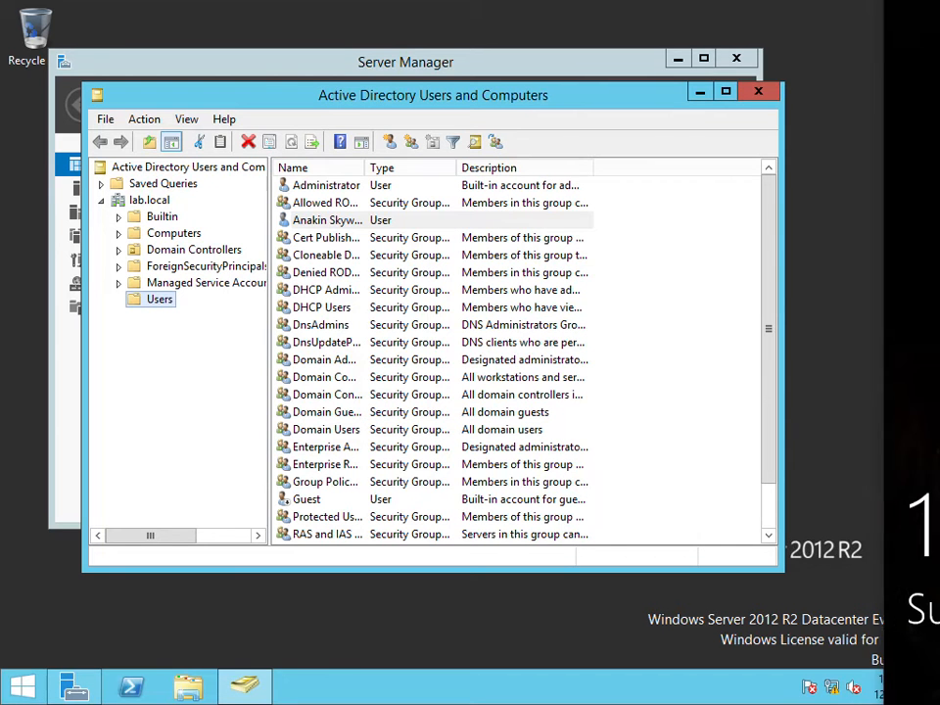
Lock the client and sign in as lab\anakin.skywalker with the new password
{"action": "key", "text": "Win+l"}
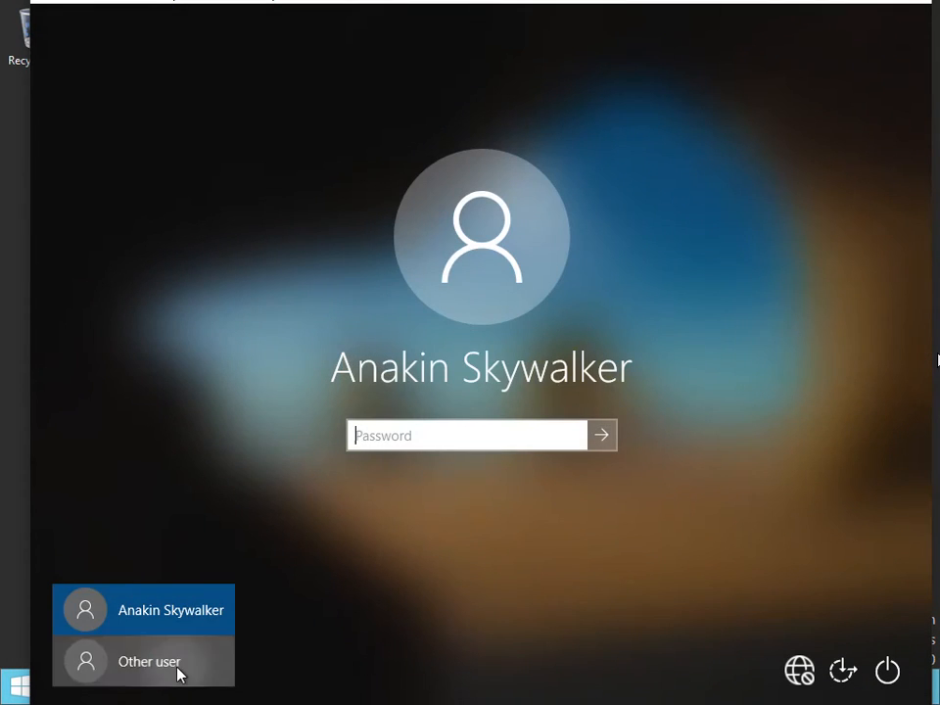
{"action": "left_click", "coordinate": [149, 661]}
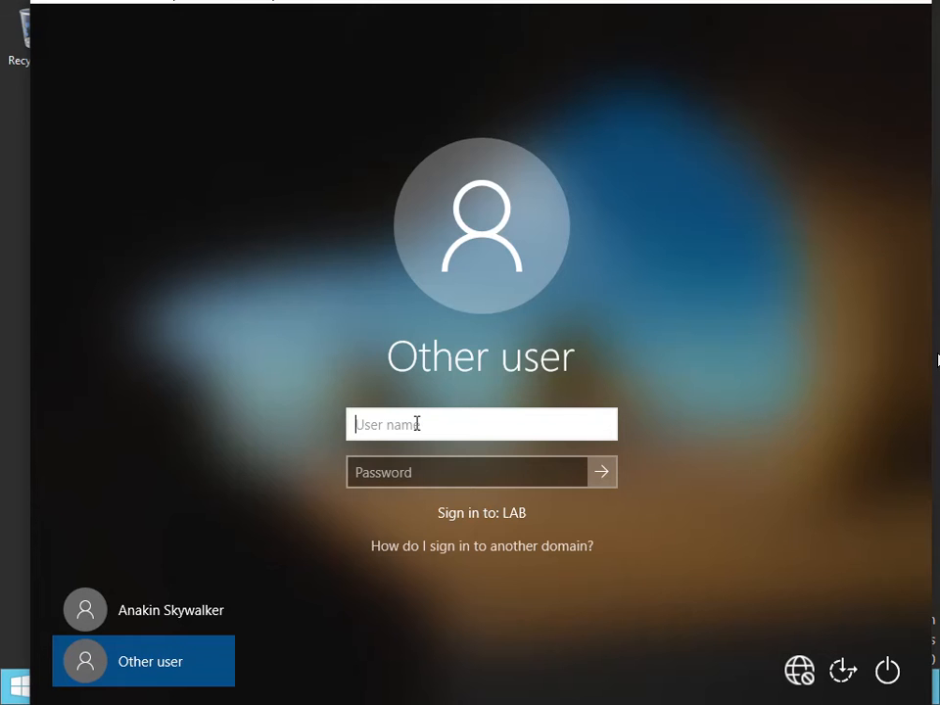
{"action": "type", "text": "lab\\"}
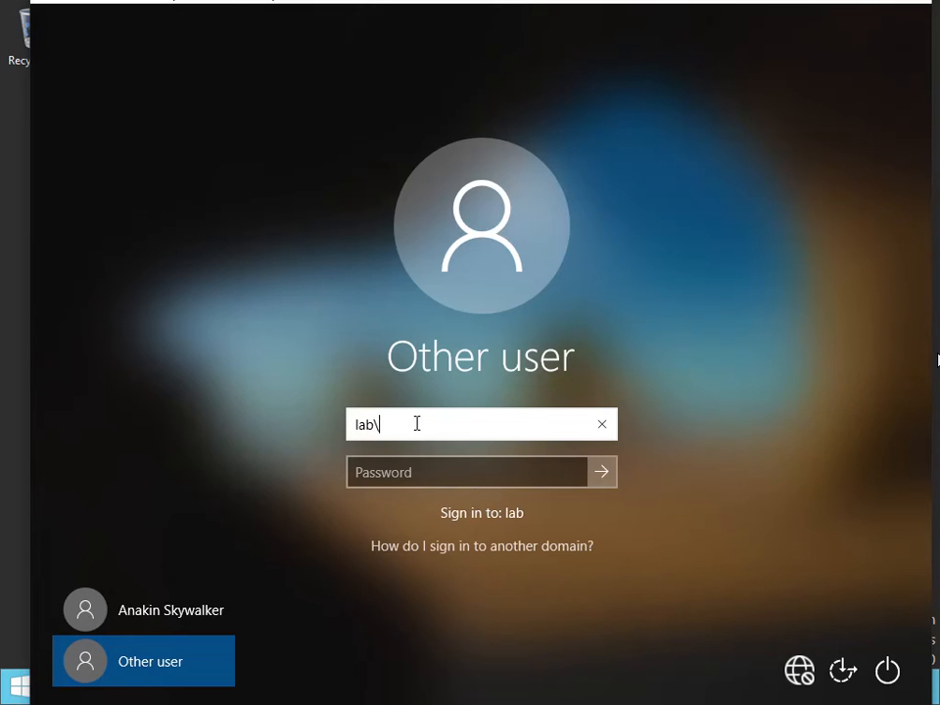
{"action": "type", "text": "anakin.skywalker"}
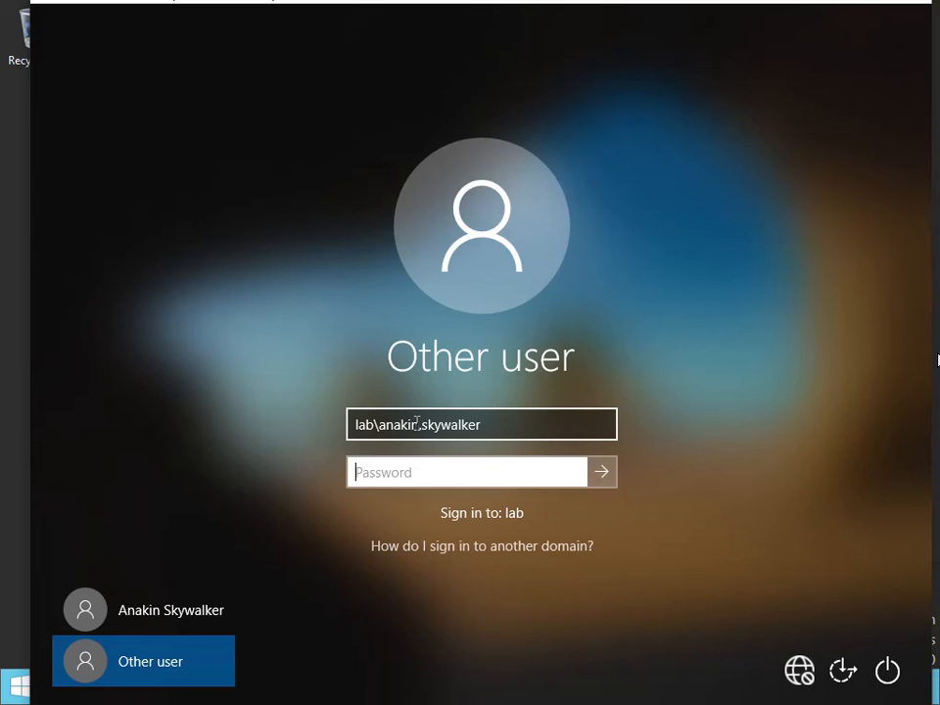
{"action": "type", "text": "••"}
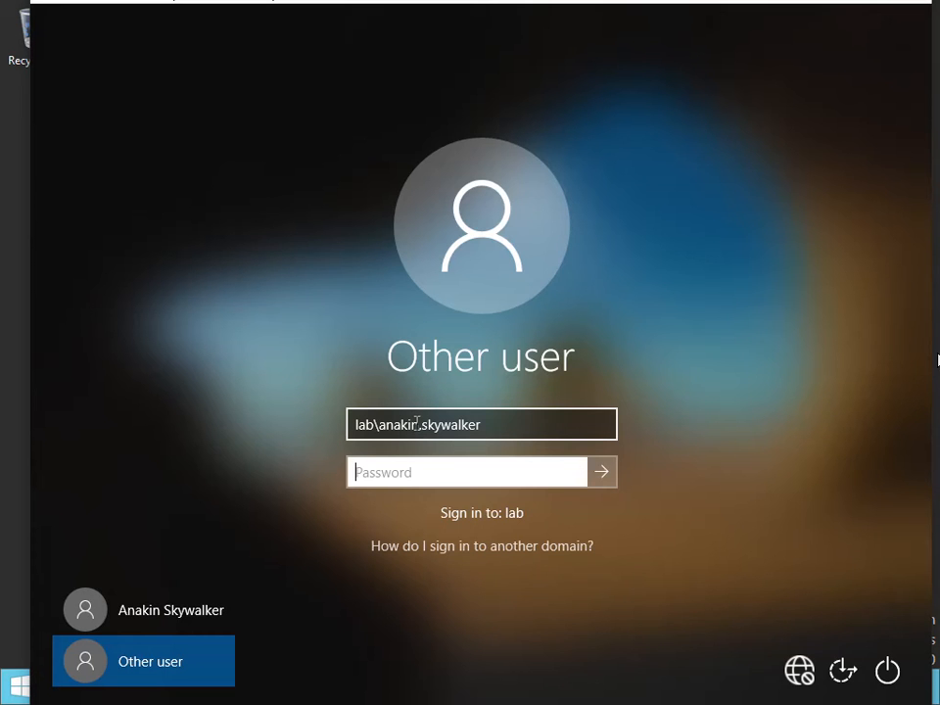
{"action": "type", "text": "••"}
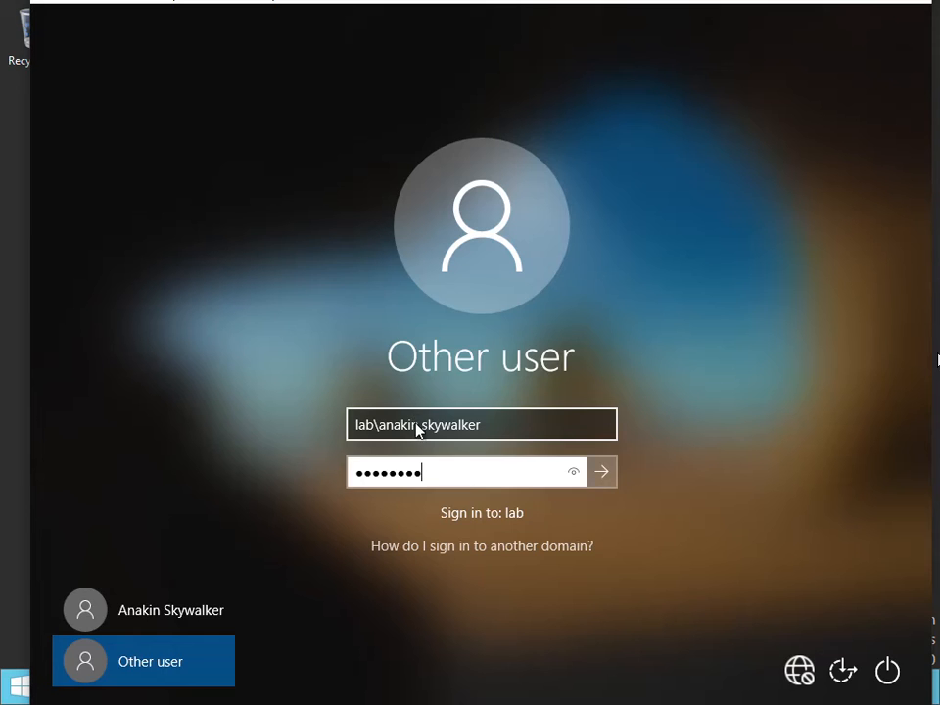
{"action": "left_click", "coordinate": [603, 472]}
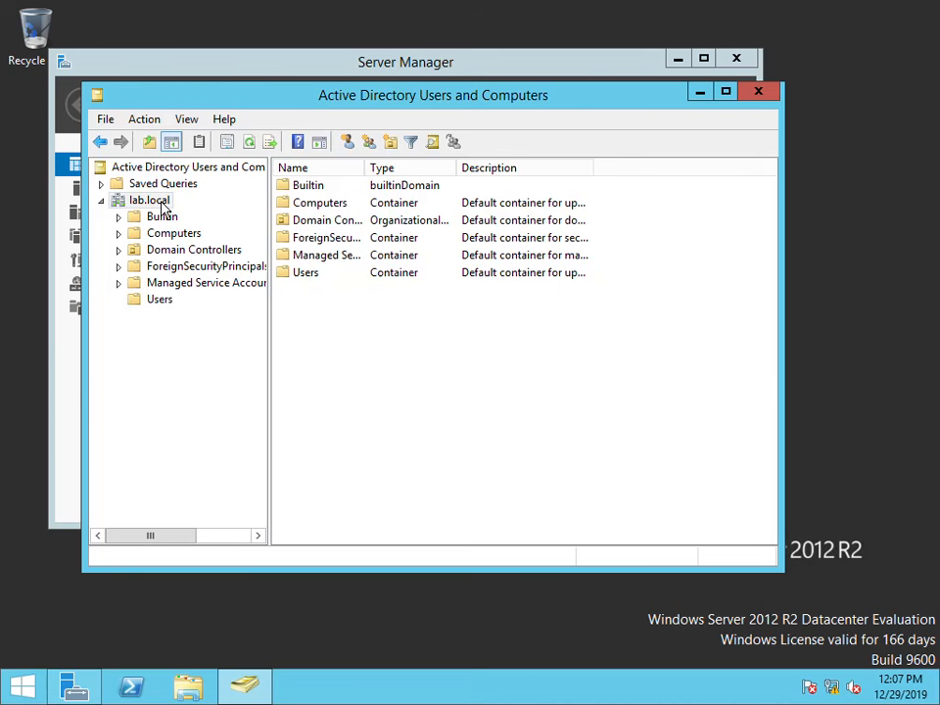
Find anakin.skywalker across lab.local, returning the Anakin Skywalker user
{"action": "right_click", "coordinate": [148, 200]}
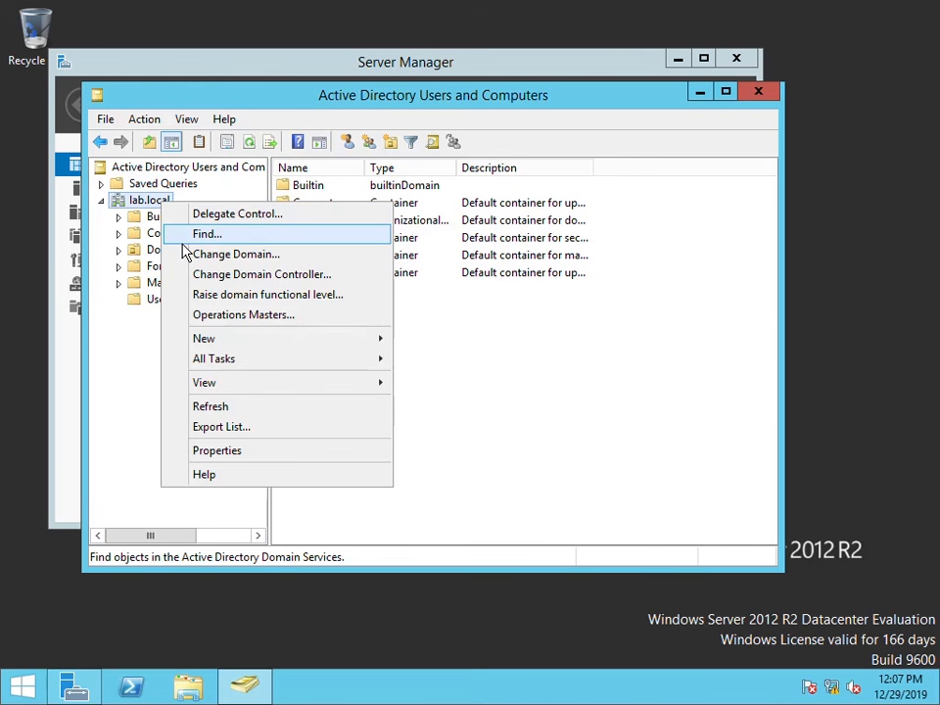
{"action": "left_click", "coordinate": [207, 233]}
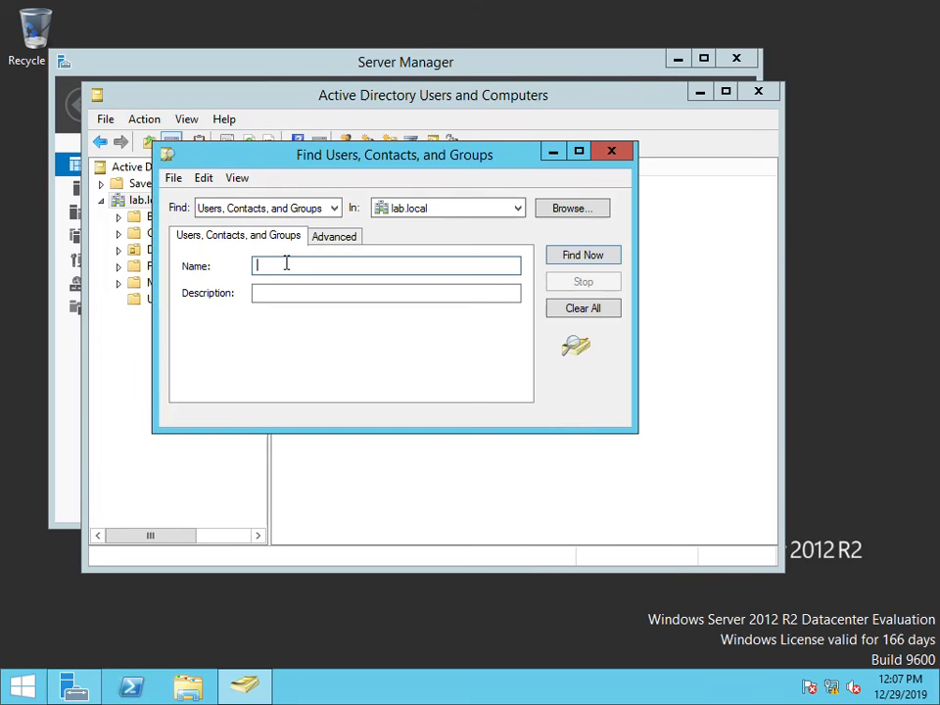
{"action": "type", "text": "anakin.sky"}
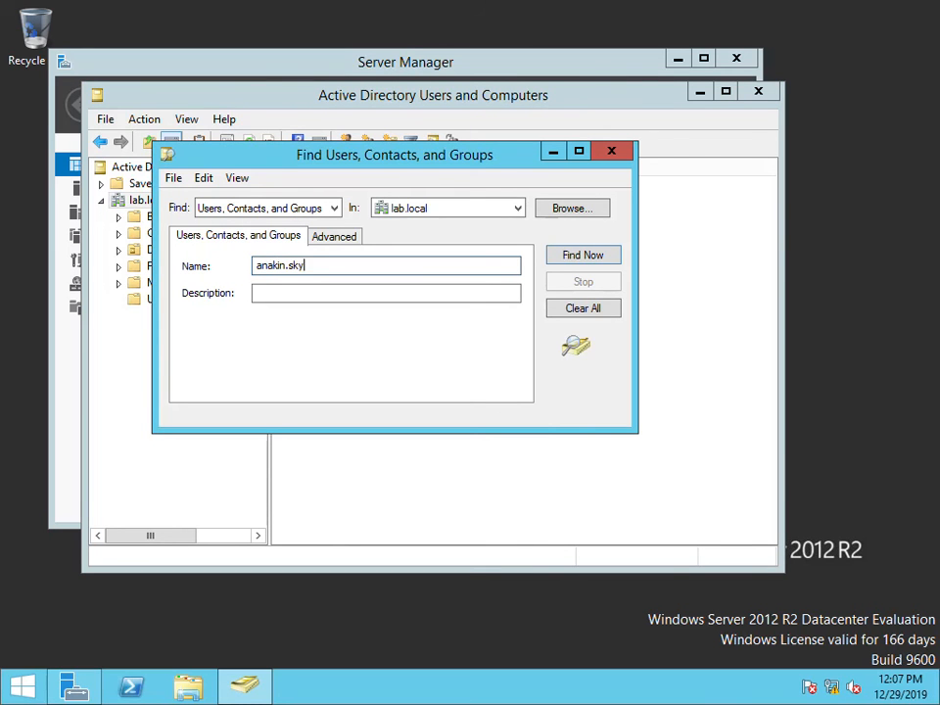
{"action": "type", "text": "walker"}
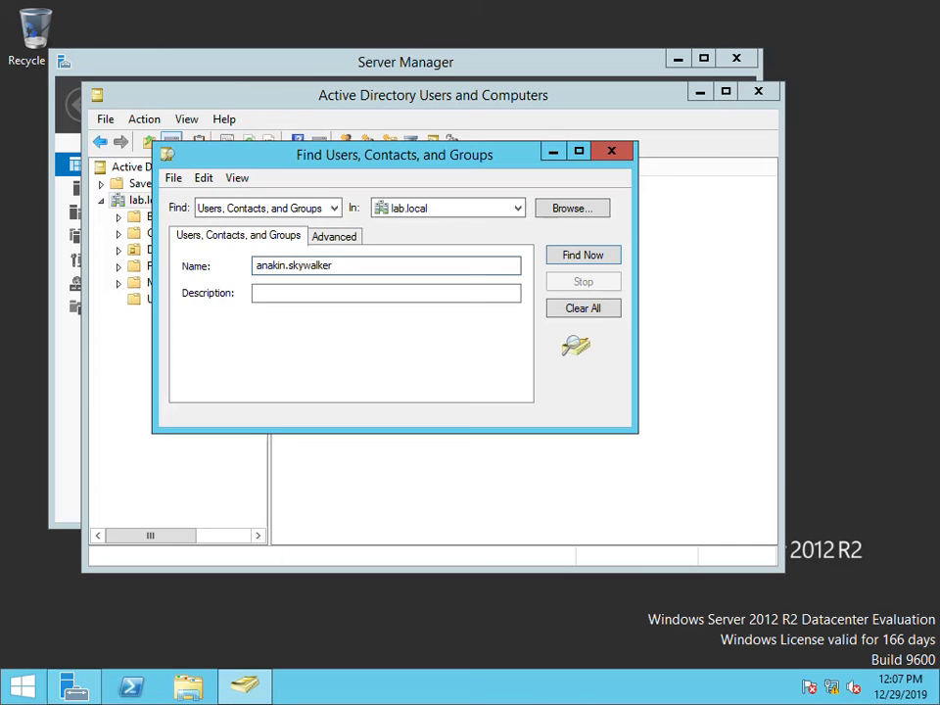
{"action": "left_click", "coordinate": [583, 254]}
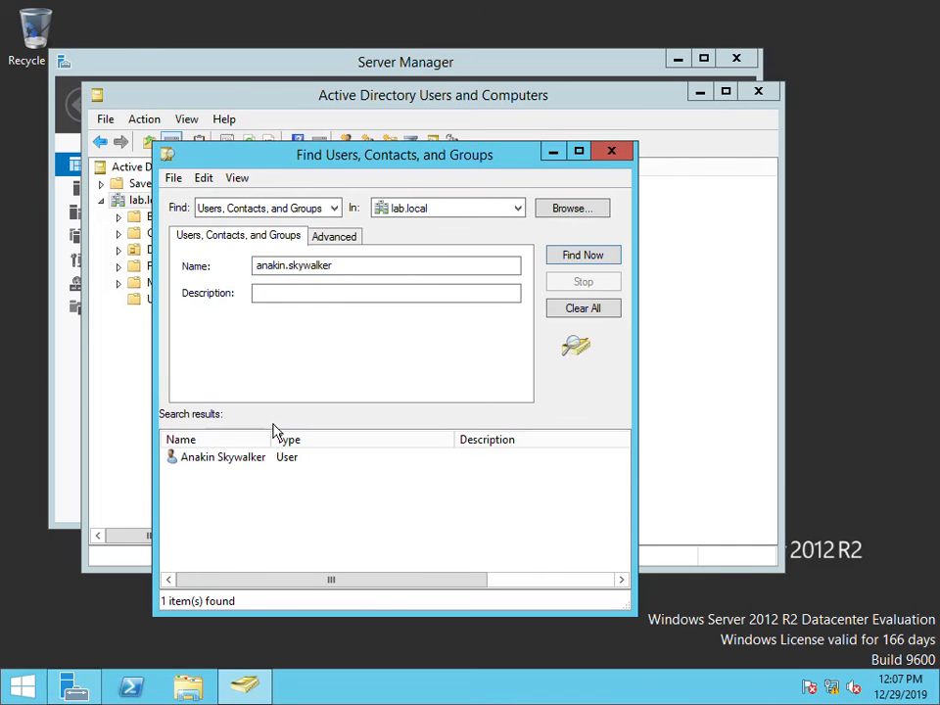
Review Anakin Skywalker's Address and Account properties, then bring up PowerShell
{"action": "double_click", "coordinate": [223, 456]}
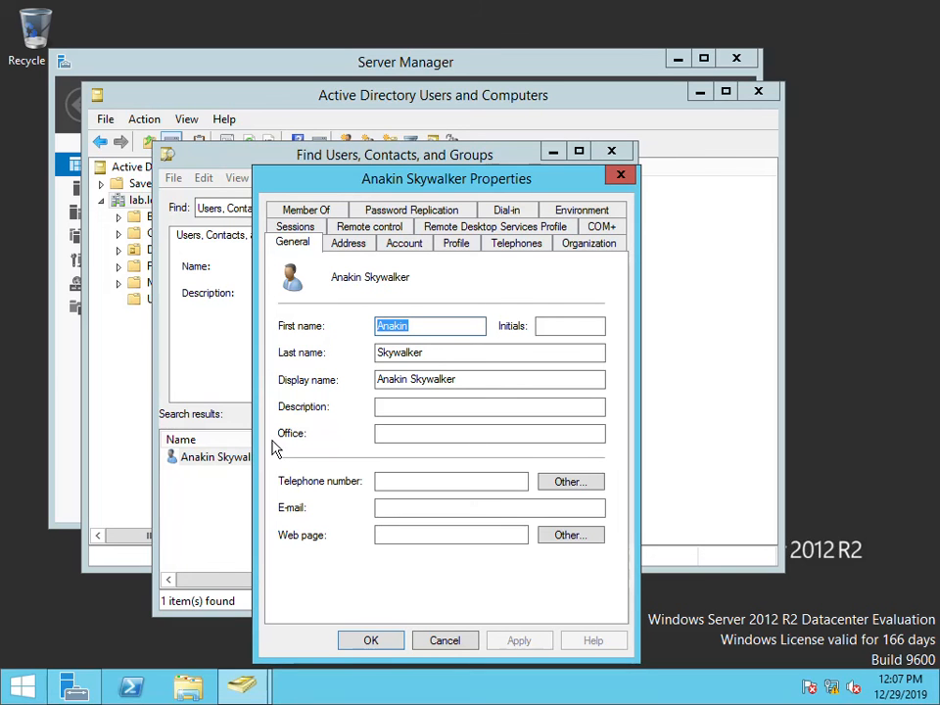
{"action": "left_click", "coordinate": [348, 243]}
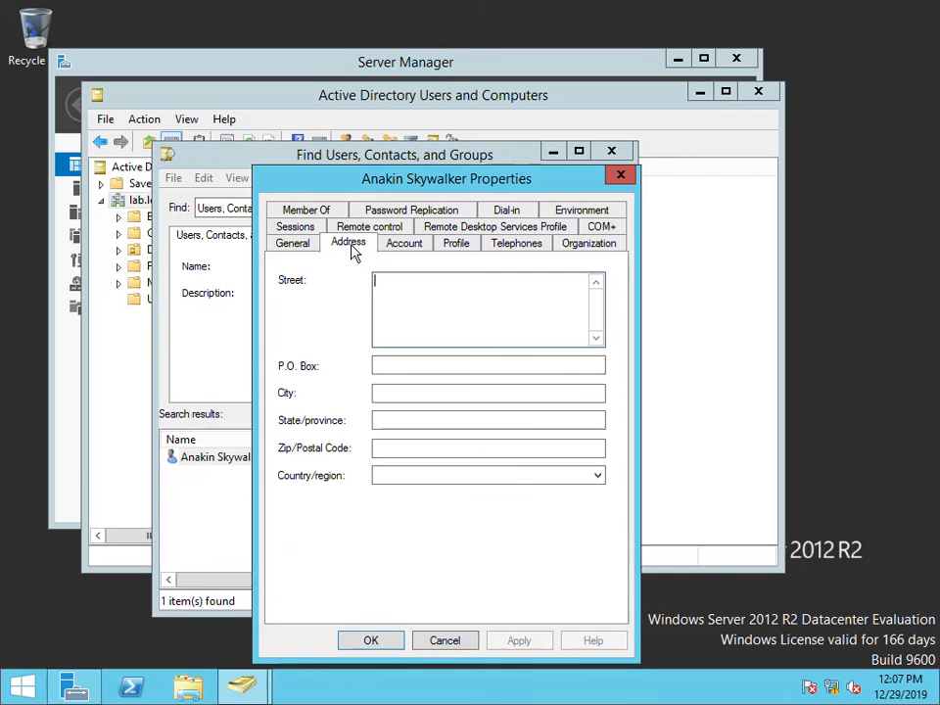
{"action": "left_click", "coordinate": [403, 243]}
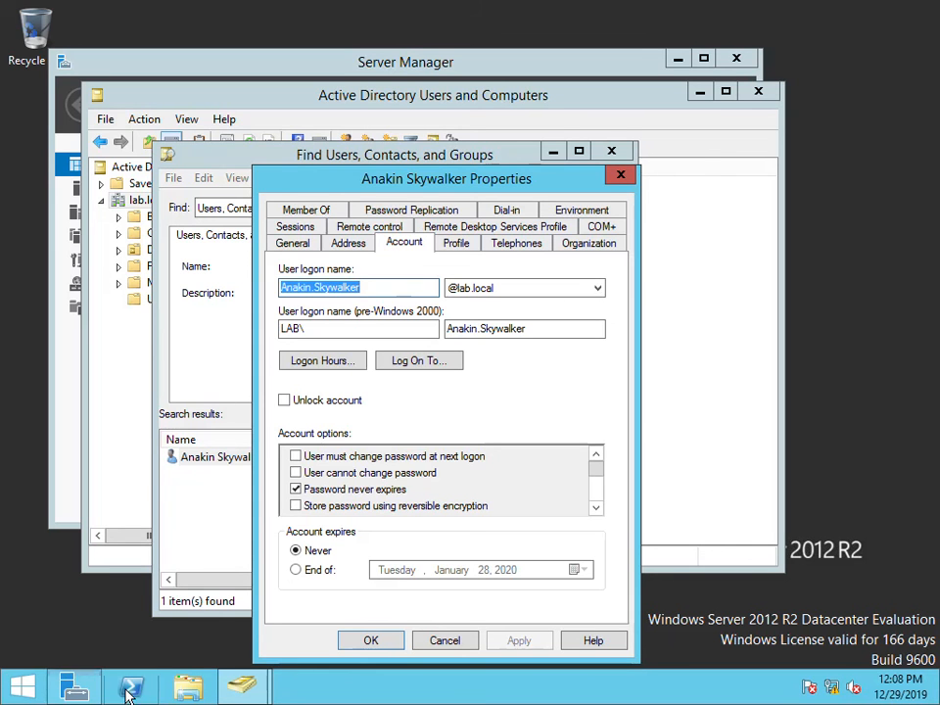
{"action": "left_click", "coordinate": [129, 685]}
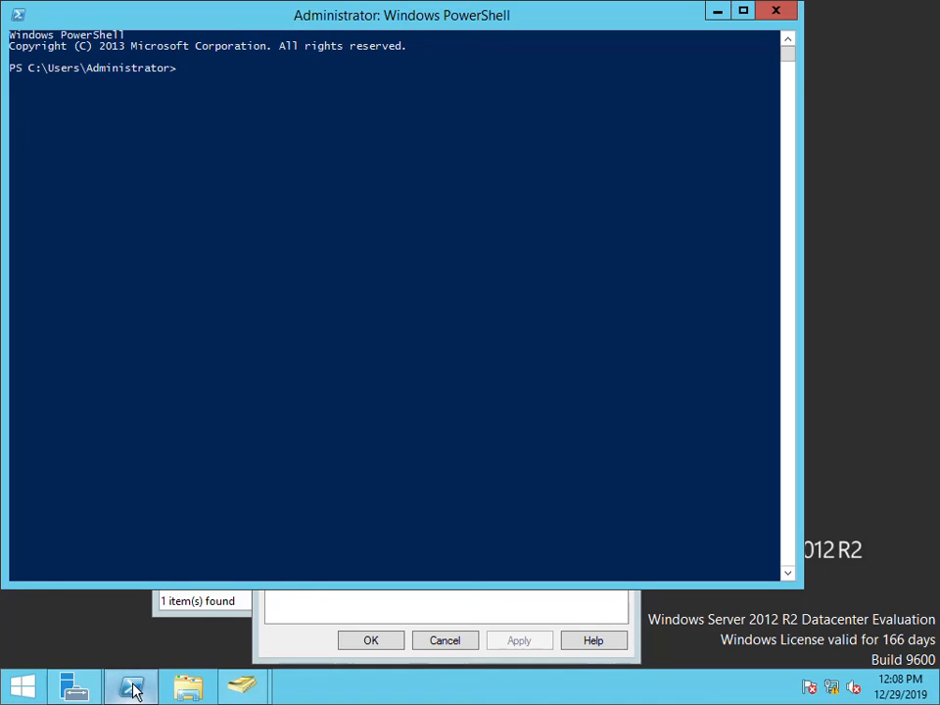
Run Get-ADUser anakin.skywalker to show his enabled account details
{"action": "type", "text": "adu"}
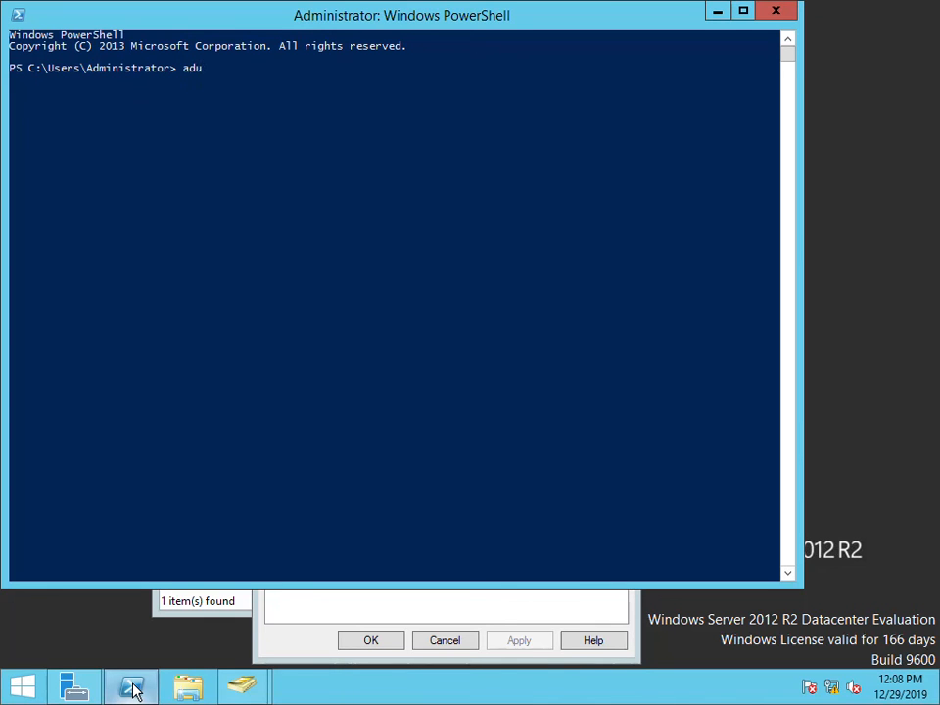
{"action": "type", "text": "ser"}
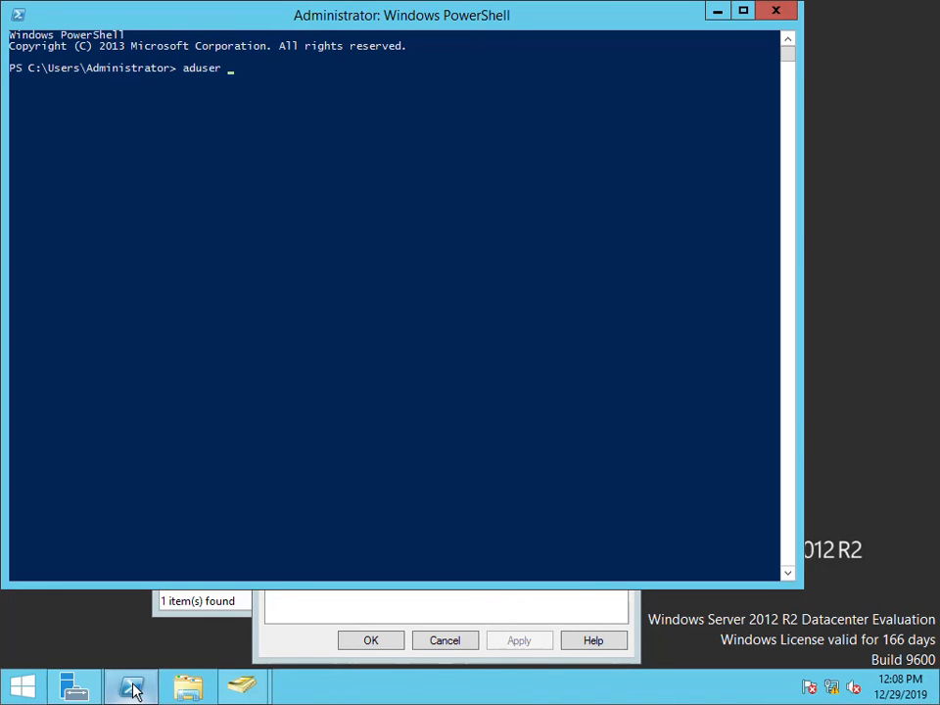
{"action": "type", "text": "anakin"}
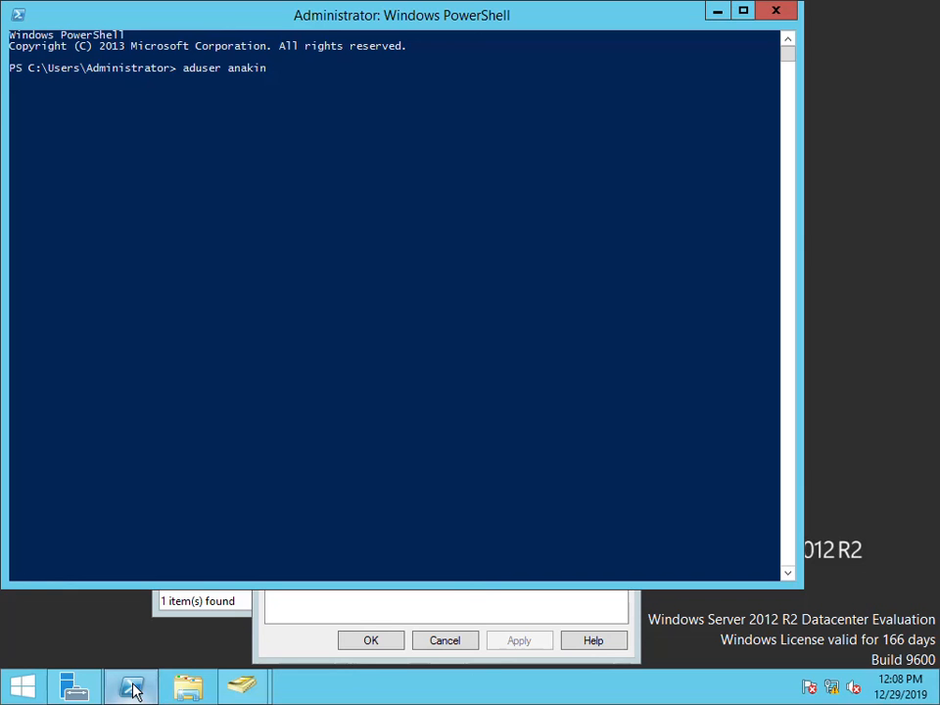
{"action": "type", "text": ".skywalker"}
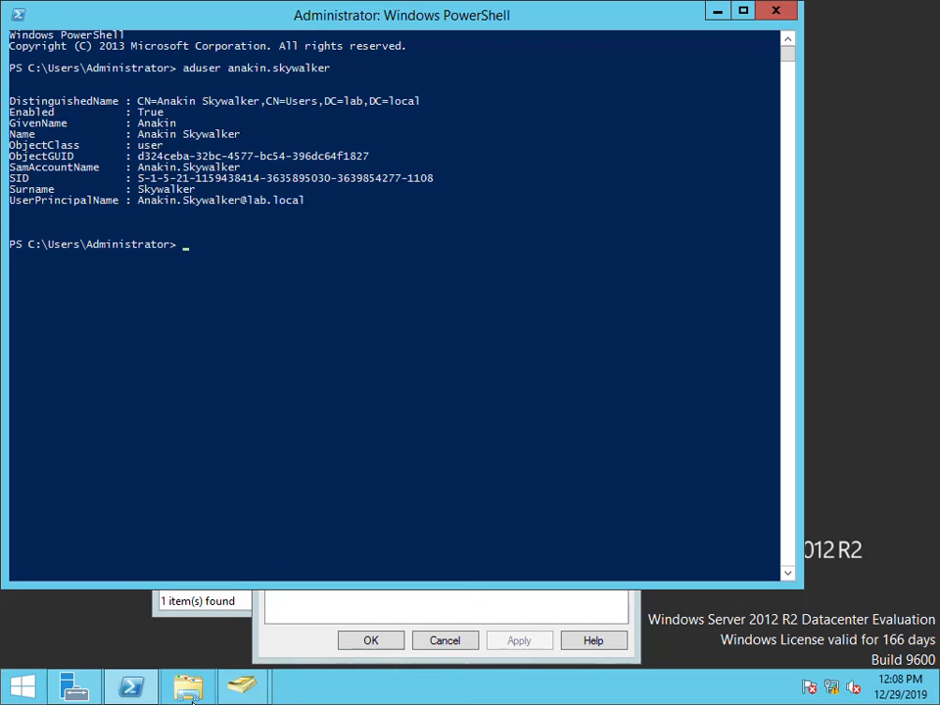
{"action": "mouse_move", "coordinate": [188, 685]}
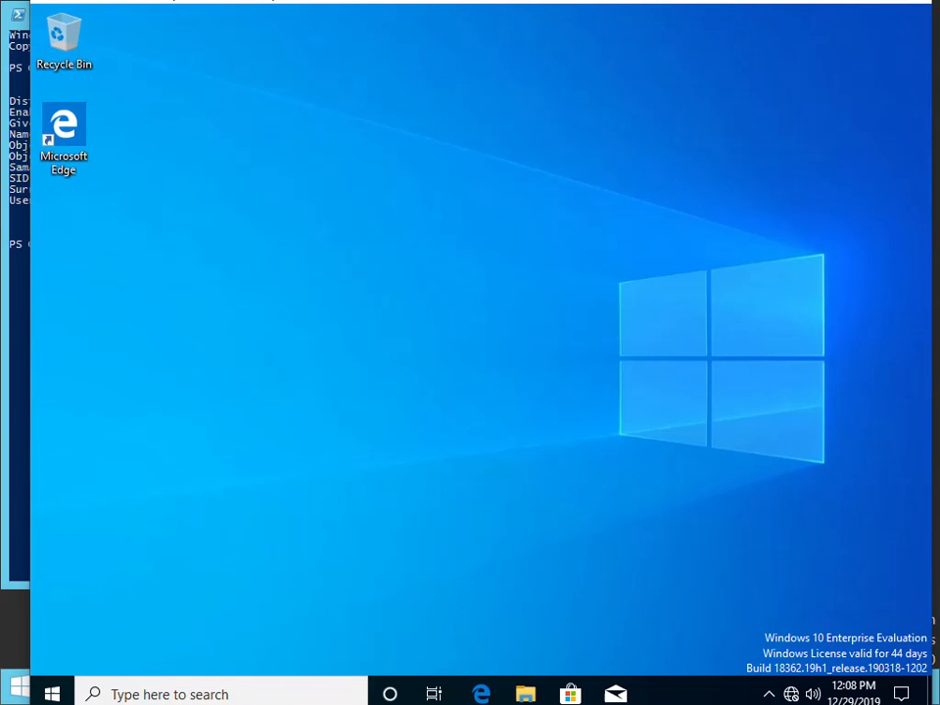
{"action": "mouse_move", "coordinate": [200, 643]}
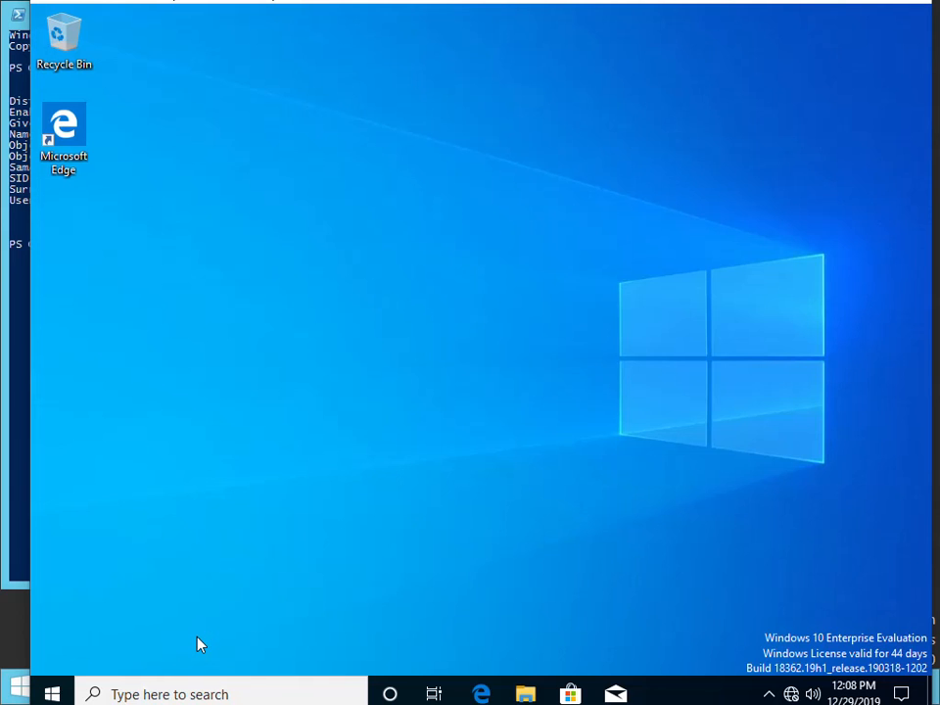